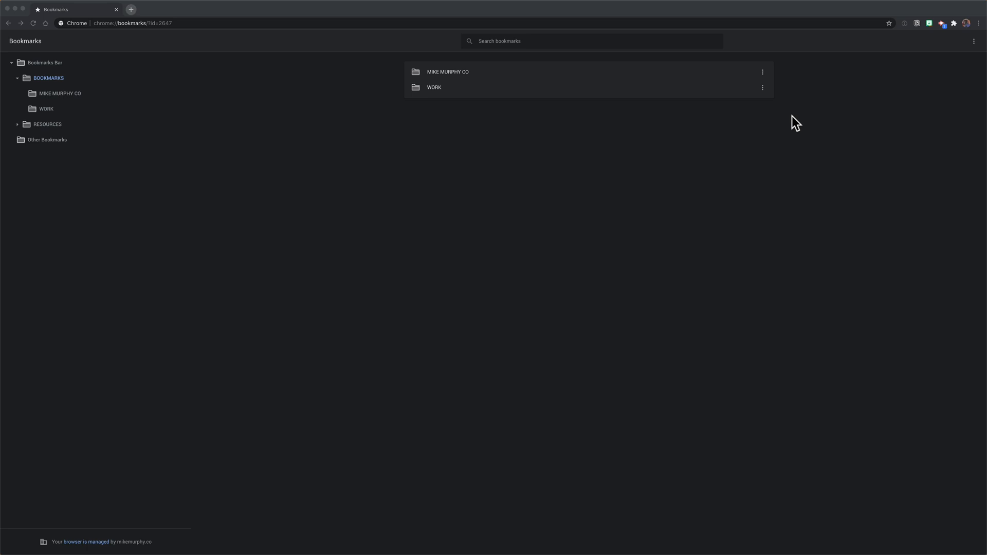
mouse_move(794, 195)
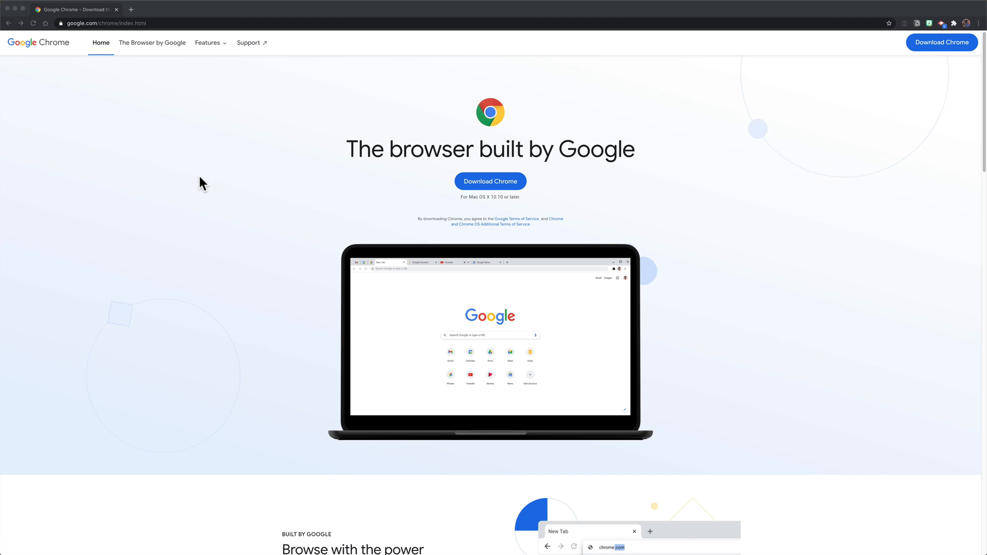
Reach Chrome's bookmark commands via the main menu and the macOS Bookmarks menu
click(975, 47)
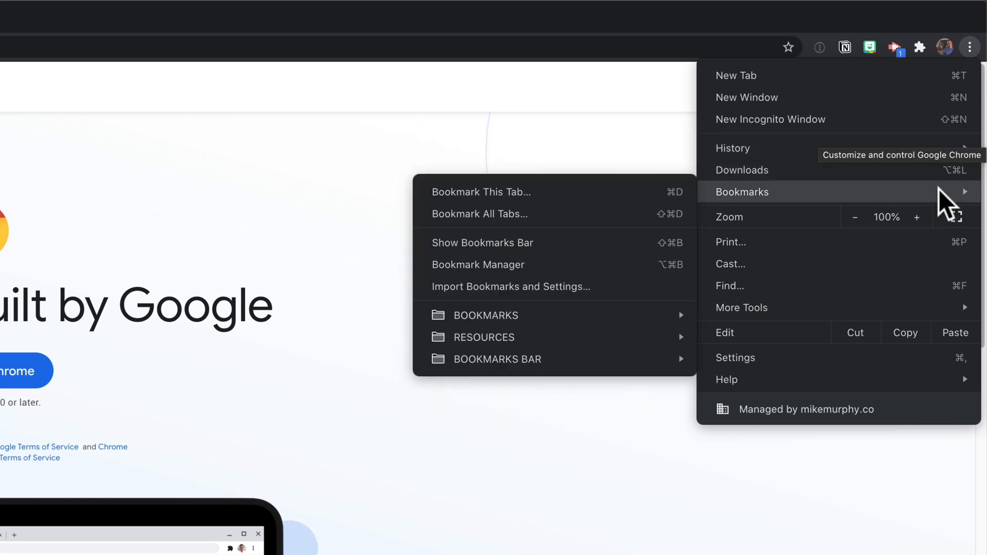
mouse_move(576, 277)
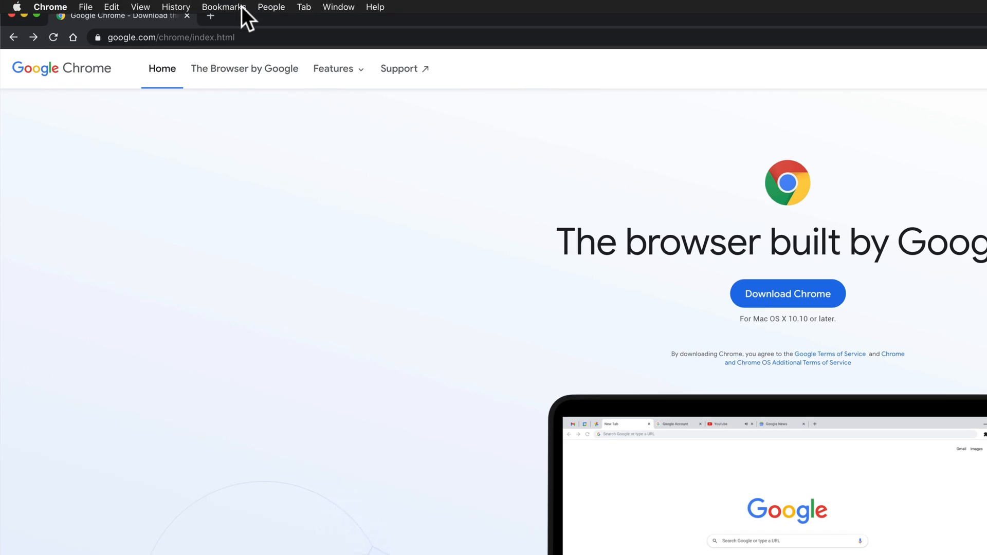
click(223, 7)
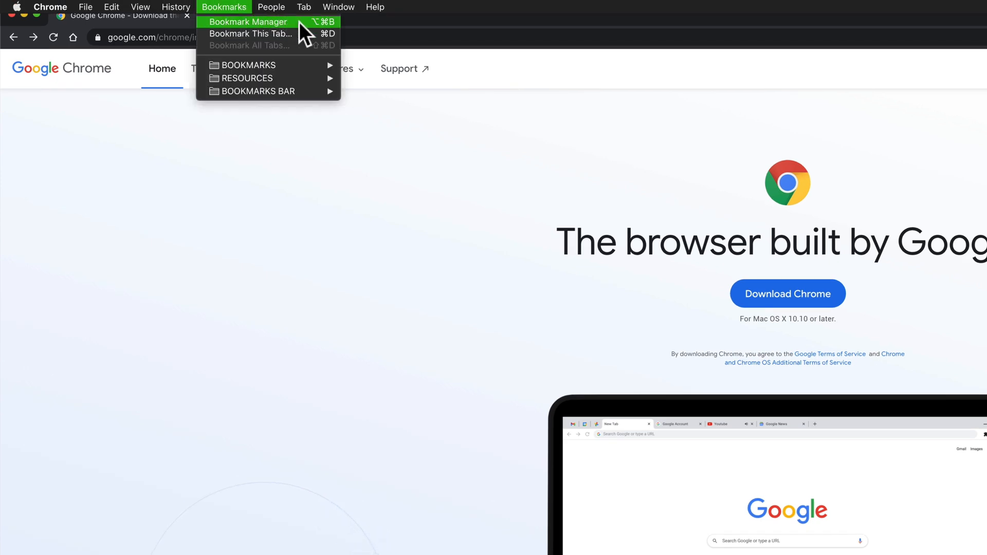
Bring up the Bookmark Manager and its organize options with import/export commands
click(248, 22)
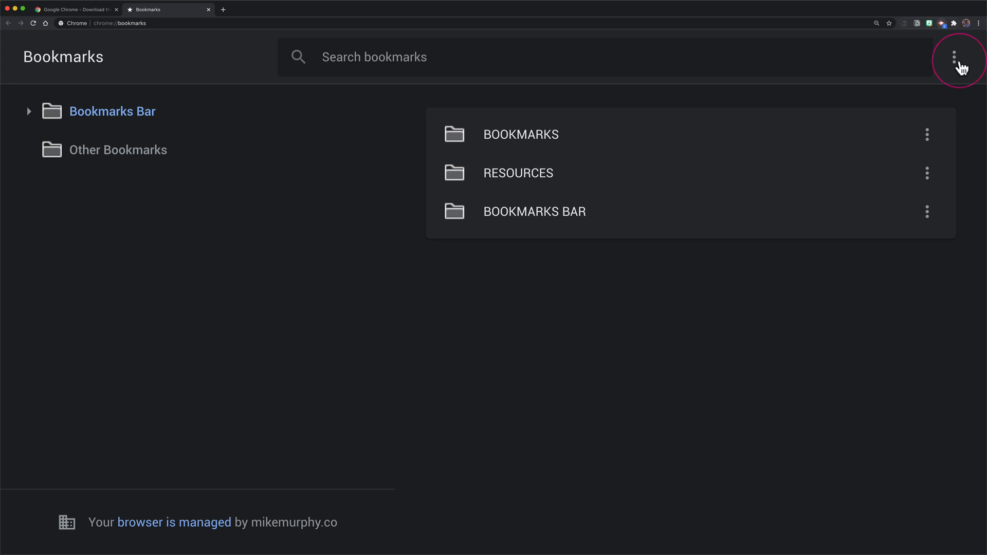
click(966, 57)
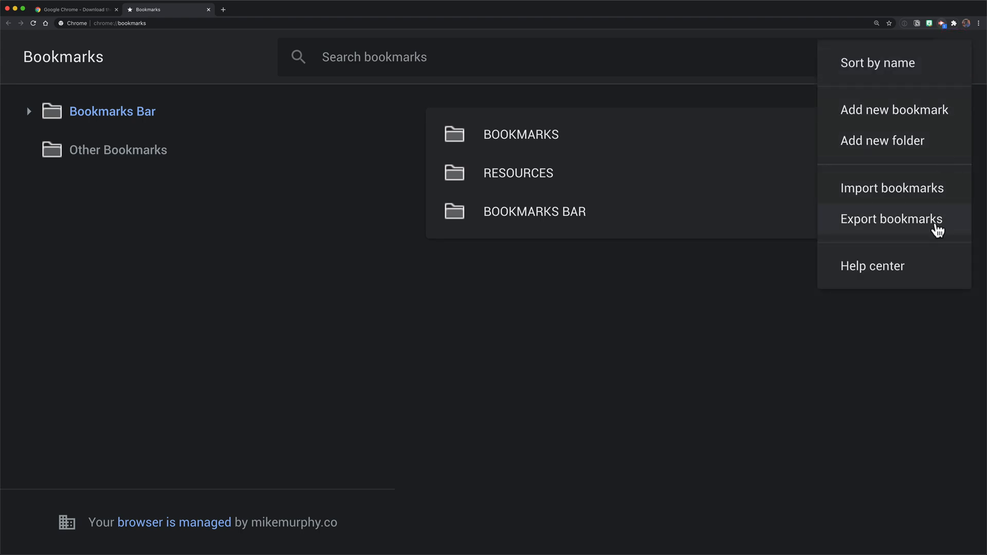
Export all bookmarks as Chrome Bookmarks.html saved to the Desktop
click(892, 220)
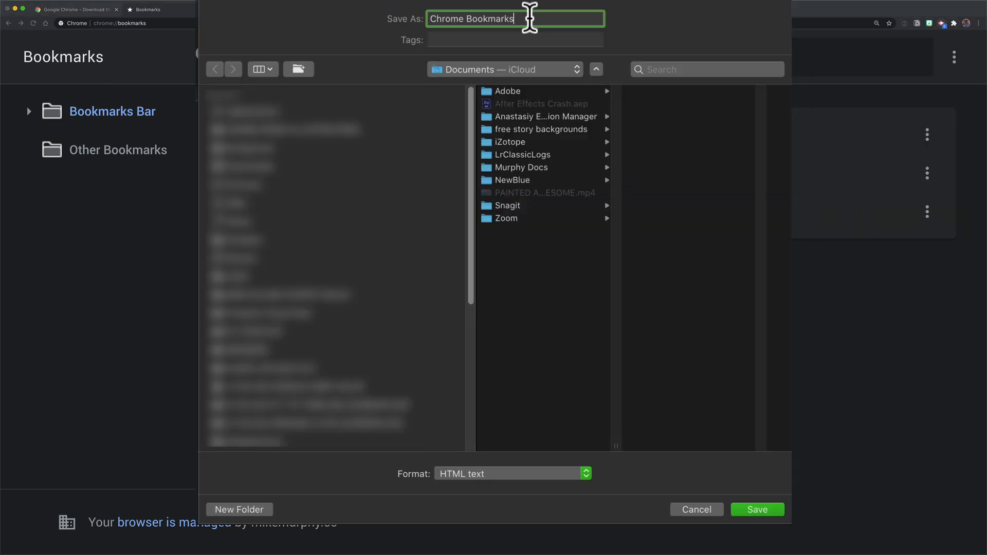
click(504, 69)
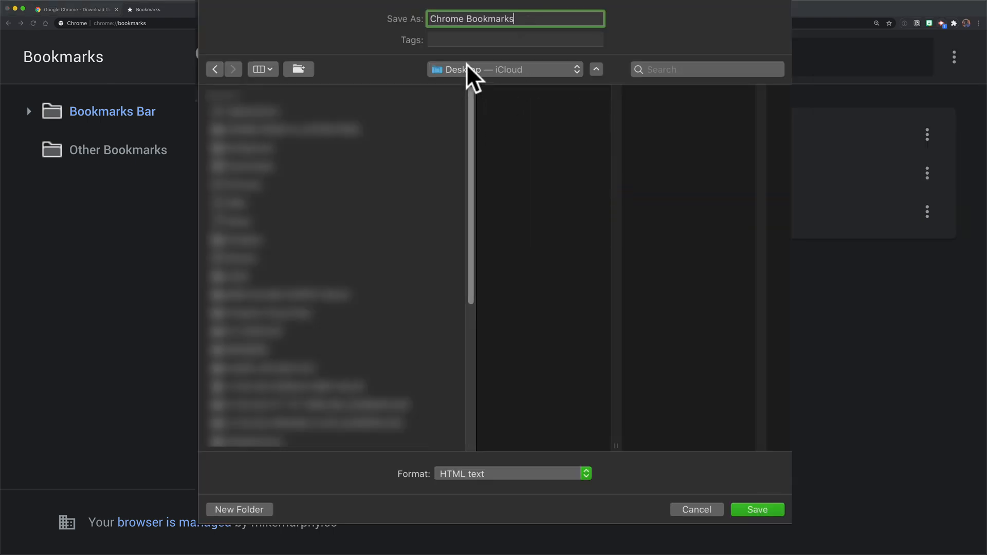
click(511, 474)
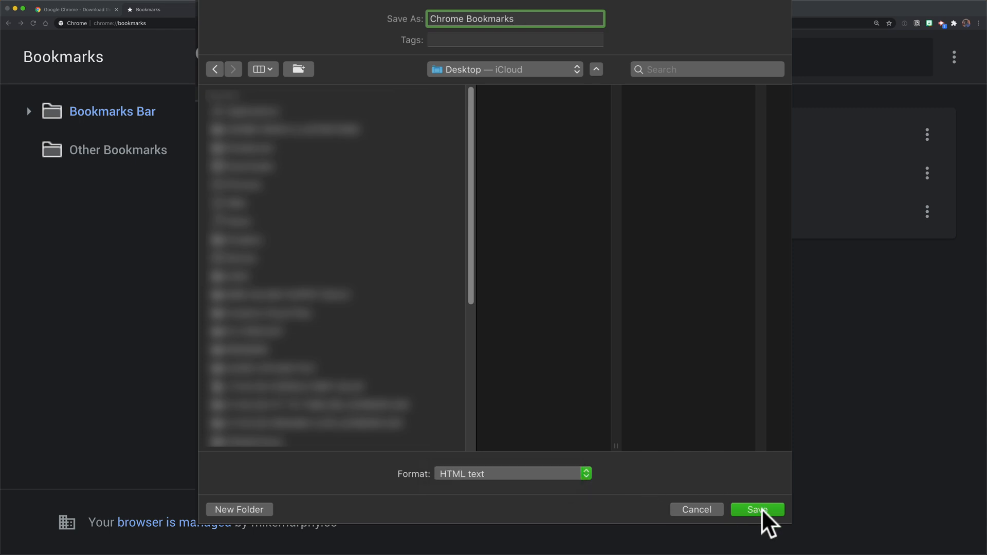
click(758, 511)
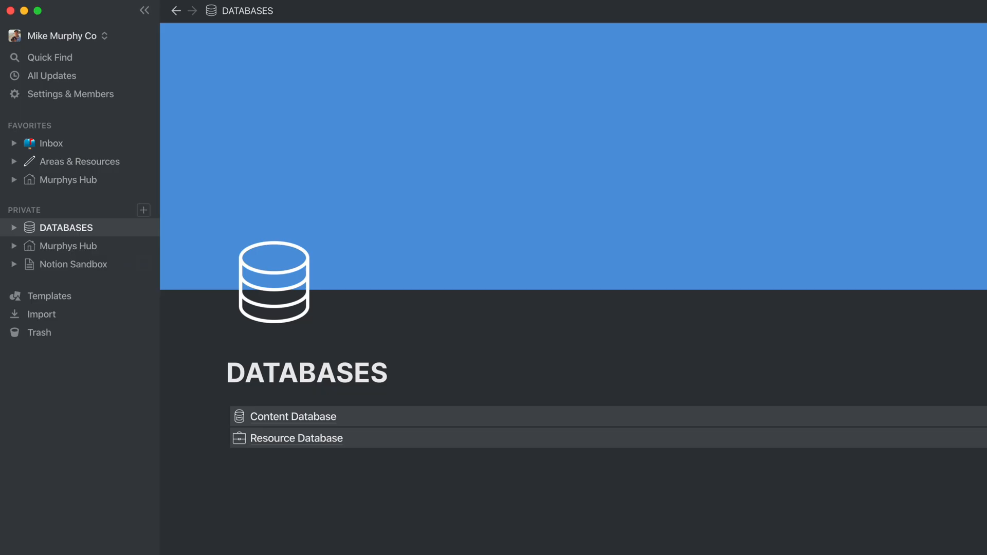
mouse_move(42, 314)
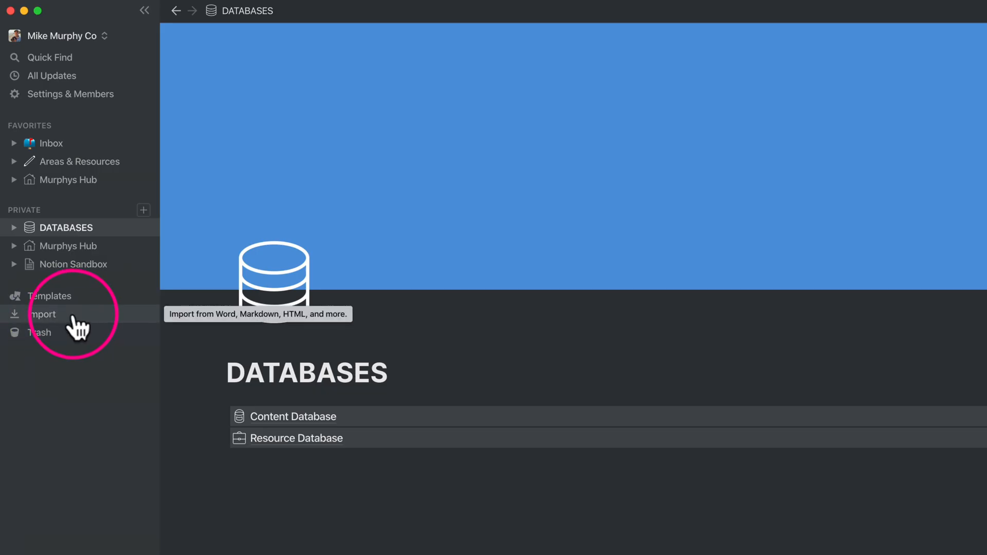
click(43, 314)
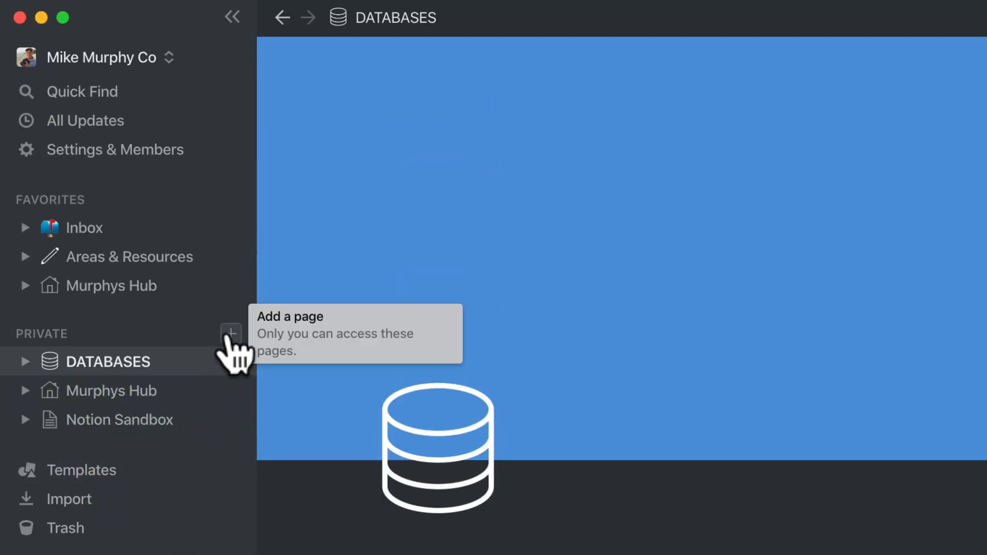
Create a new private Notion page titled 'Chrome Bookmarks'
click(230, 333)
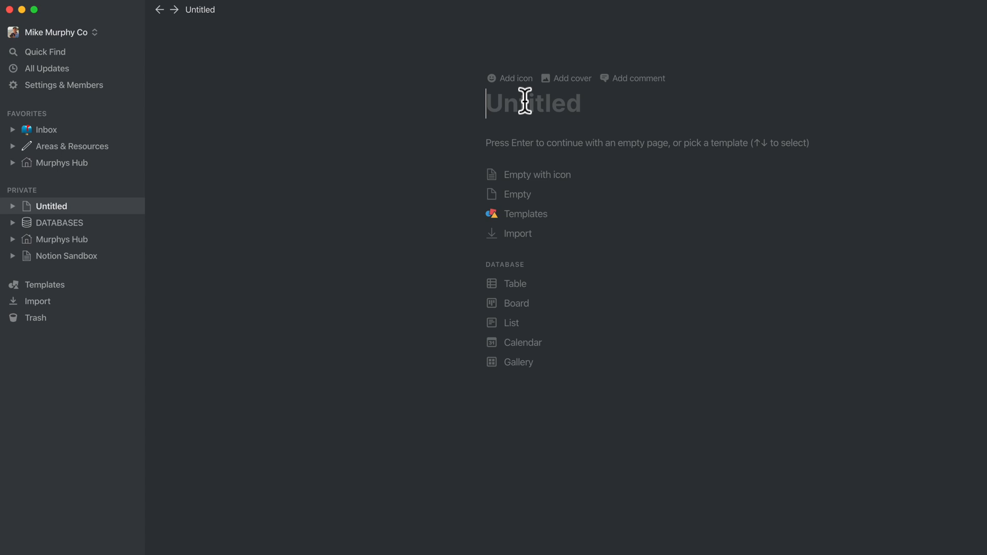
text(Chrome Bookmarks)
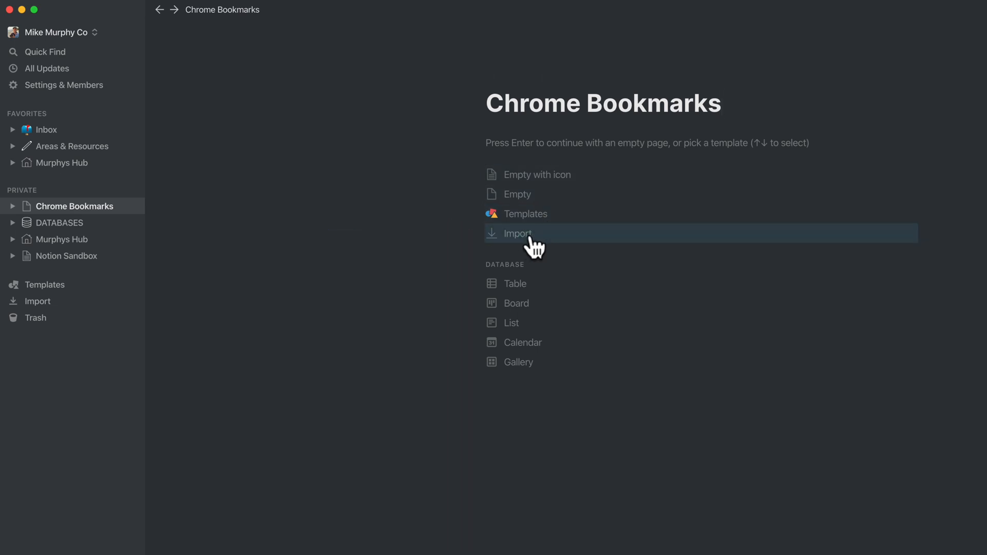
Import Chrome Bookmarks.html from the Desktop into the new page as HTML
click(516, 234)
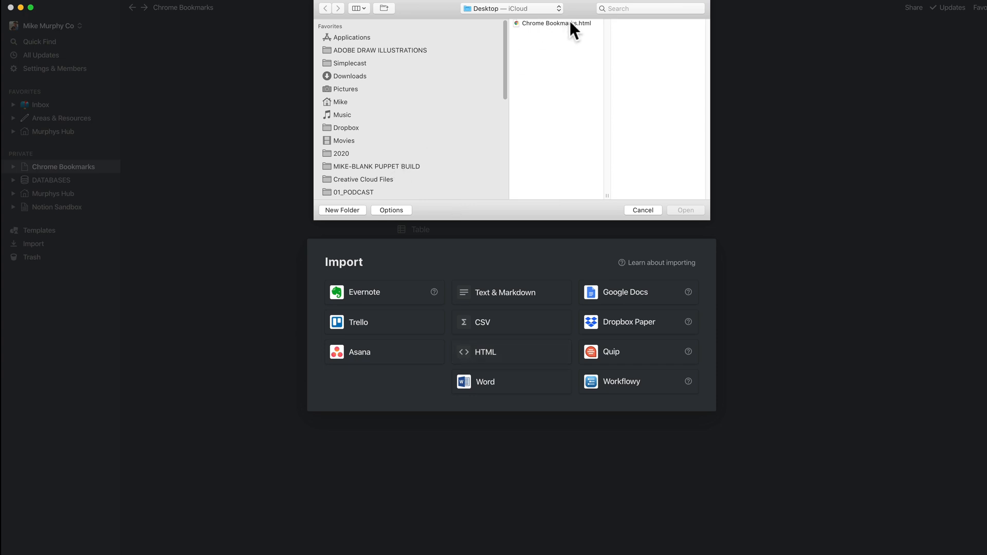
click(552, 23)
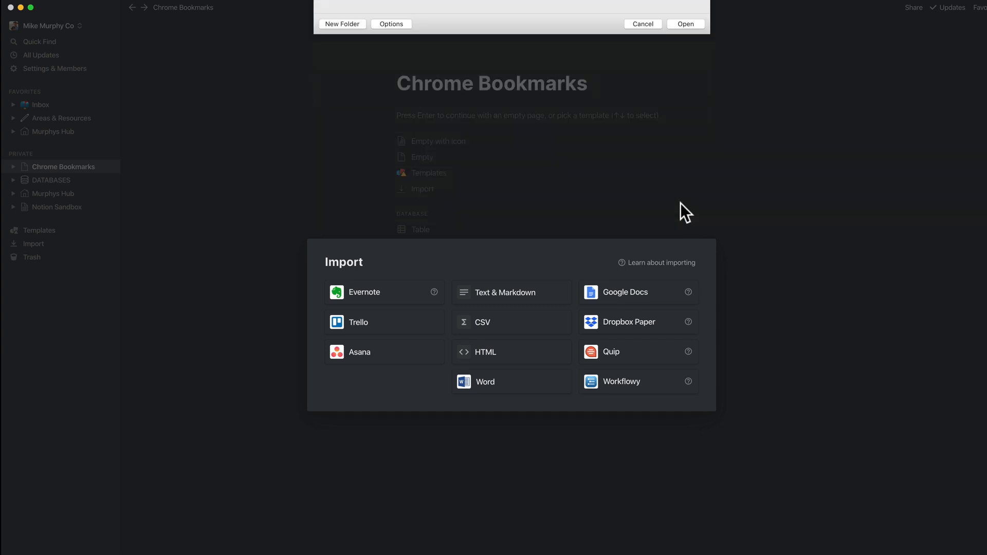
click(685, 24)
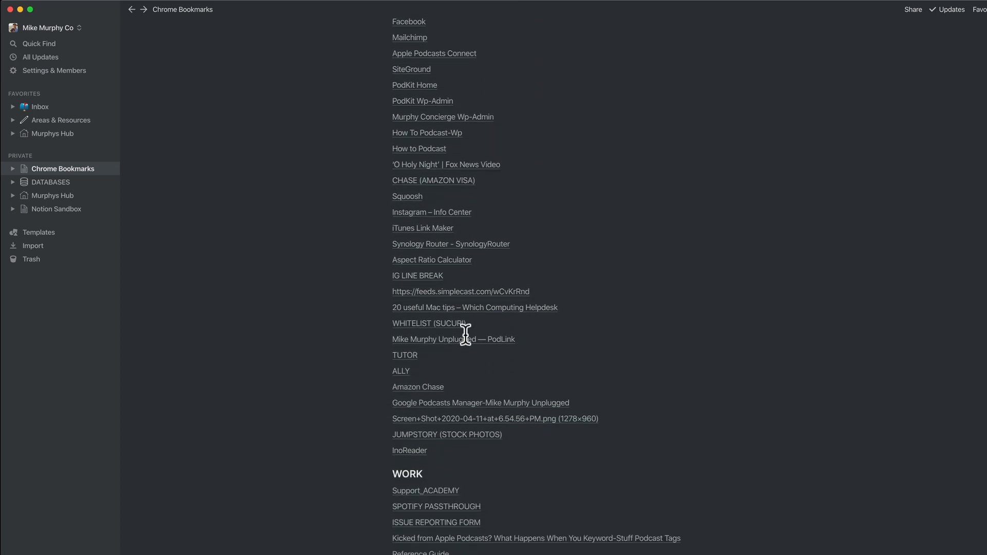
Scroll through the imported links under RESOURCES, INBOX, PODCASTING and HOSTING headings
scroll(down, 3)
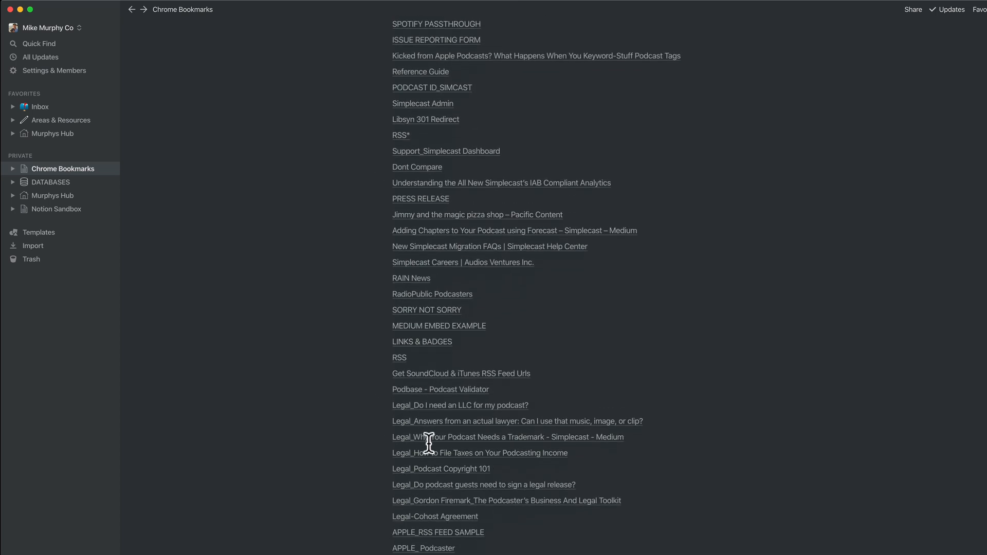
scroll(down, 3)
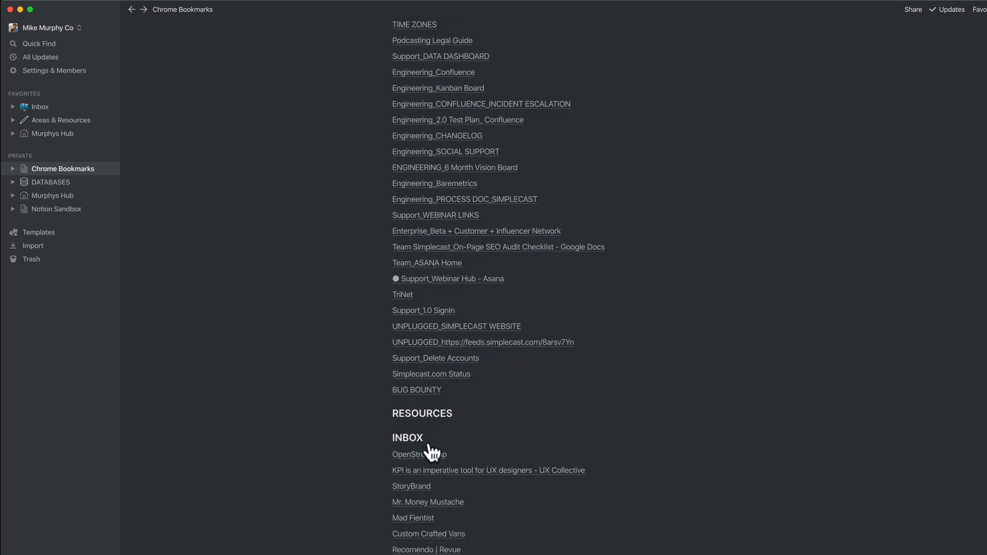
scroll(down, 3)
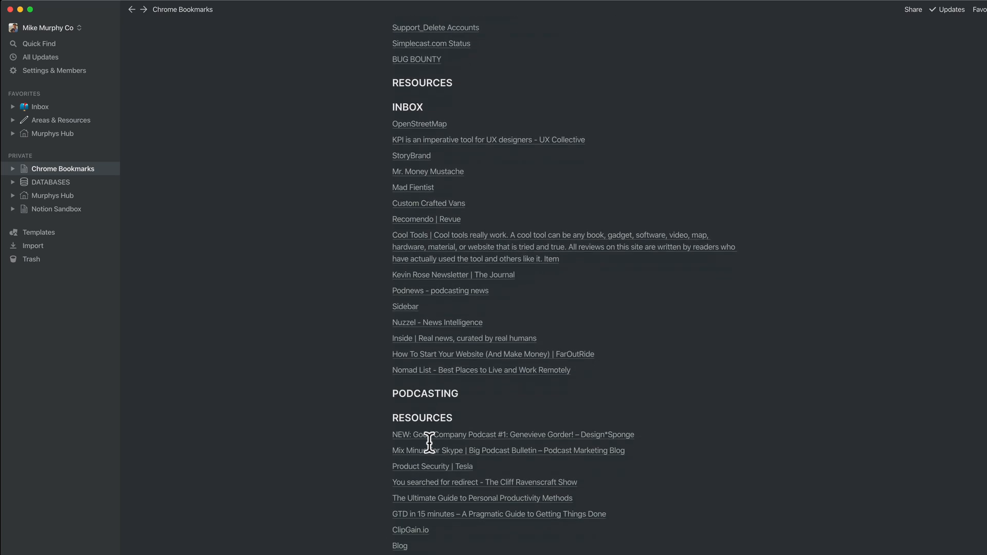
scroll(down, 3)
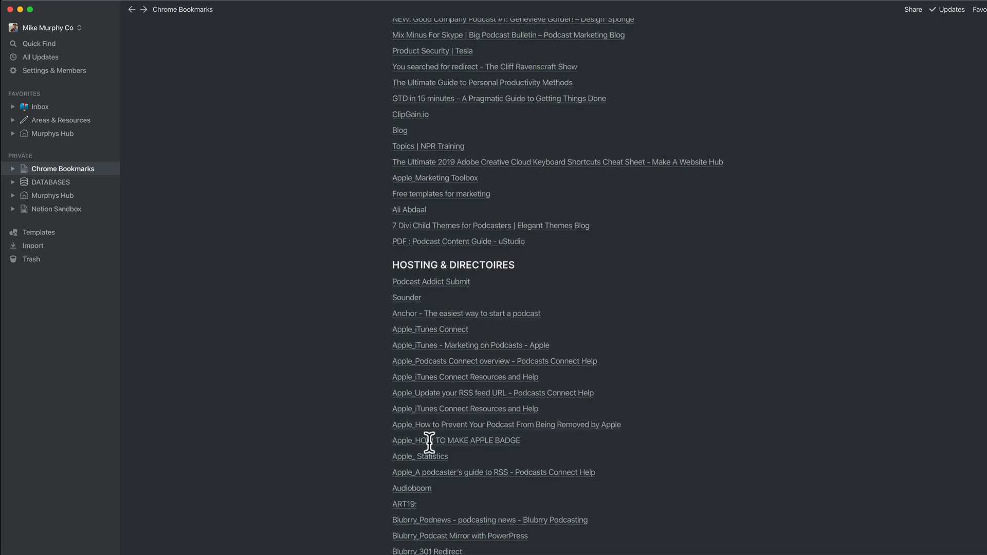